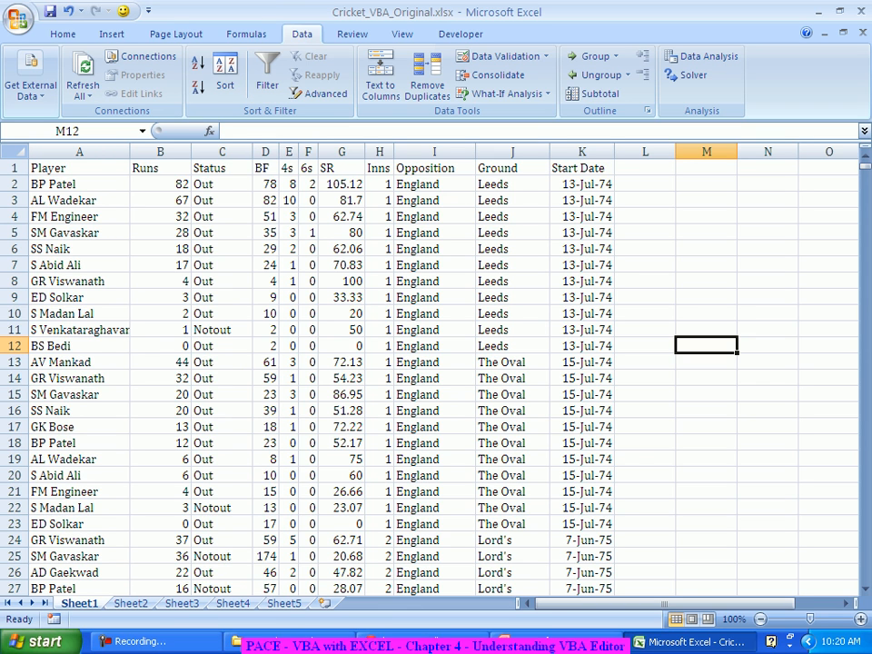
mouse_move(492, 74)
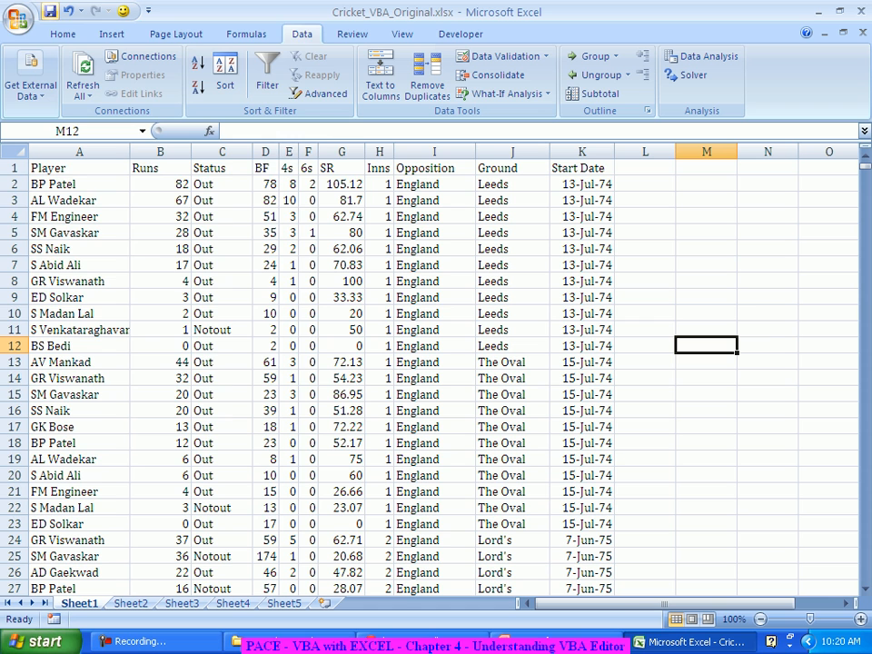
Uncheck 'Show Developer tab in the Ribbon' under Excel Options > Popular.
left_click(22, 16)
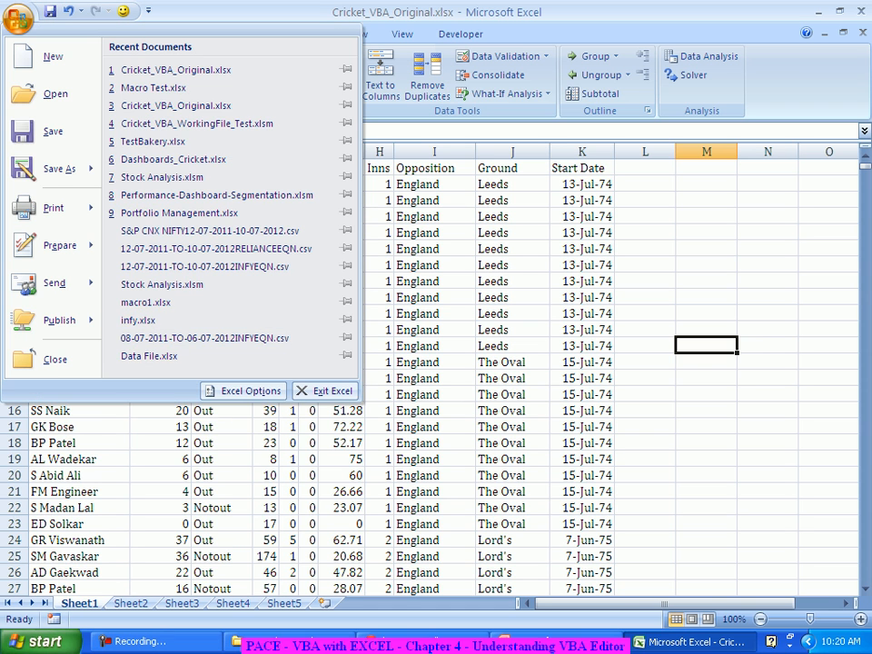
left_click(244, 391)
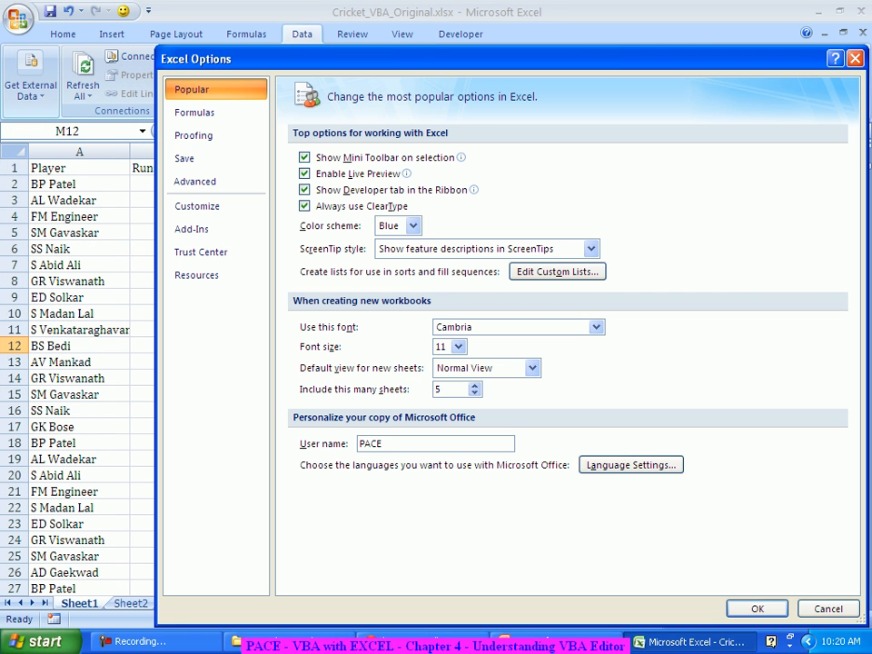
left_click(306, 191)
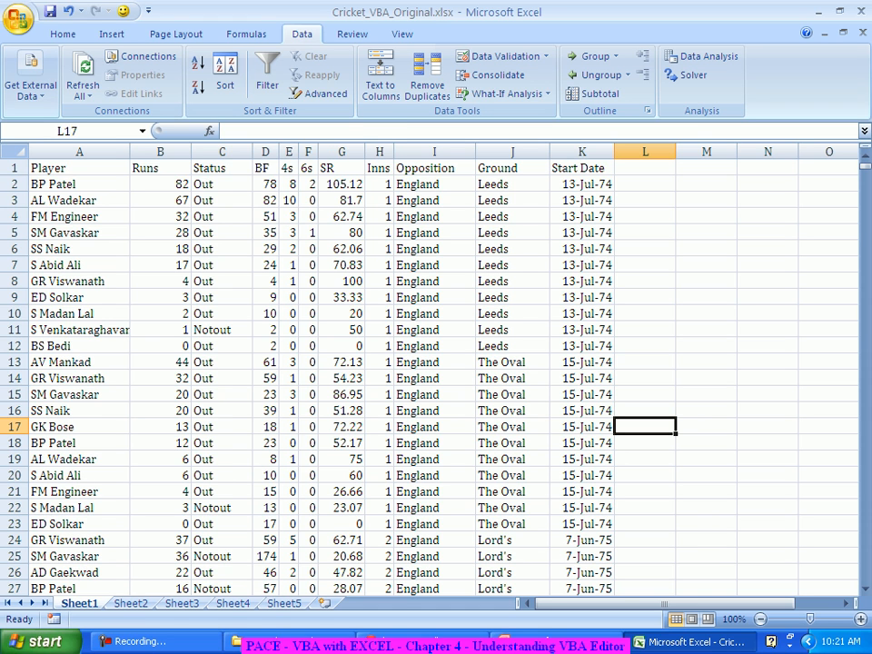
Re-check 'Show Developer tab in the Ribbon' in Excel Options and confirm with OK.
left_click(17, 11)
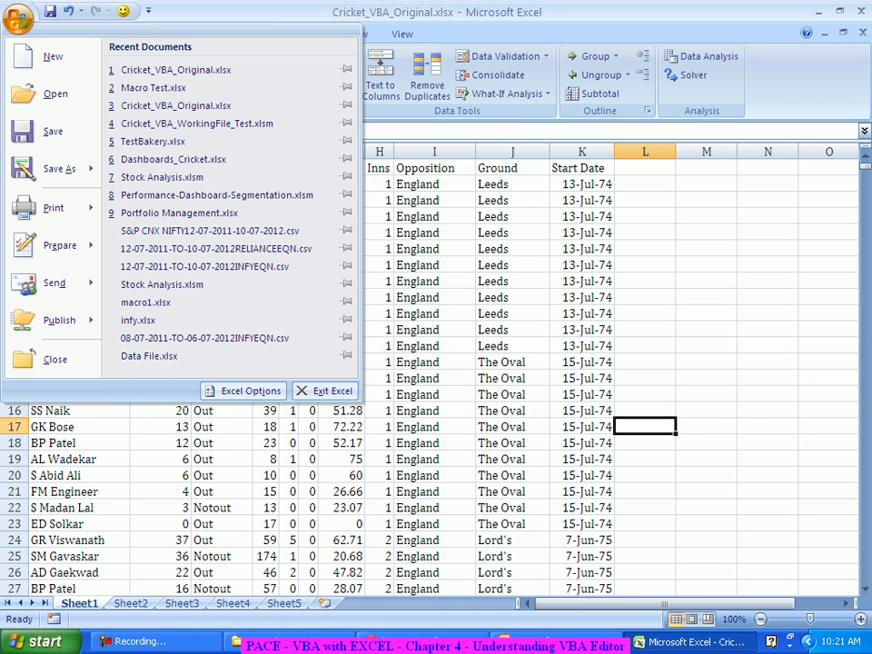
left_click(251, 391)
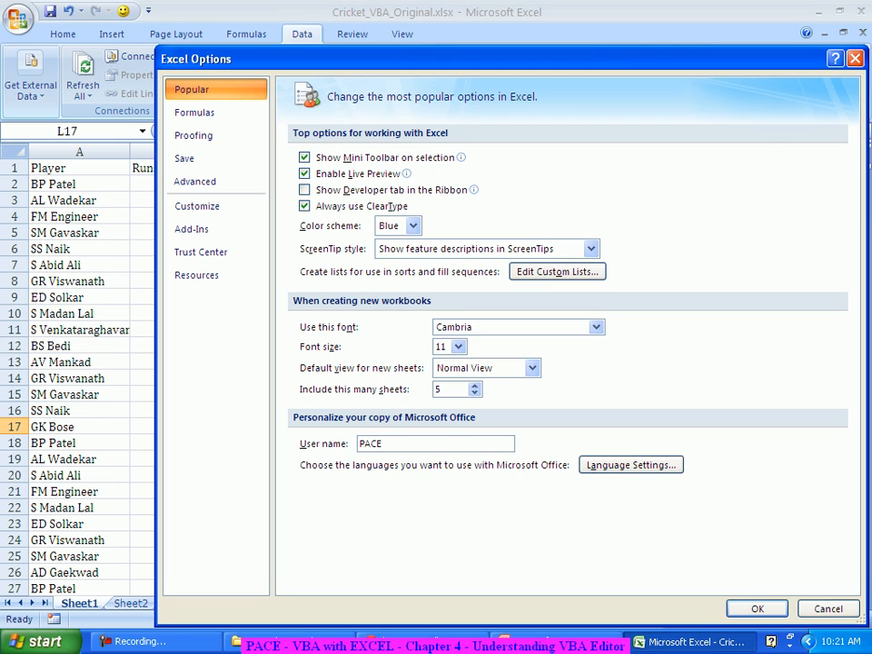
left_click(305, 188)
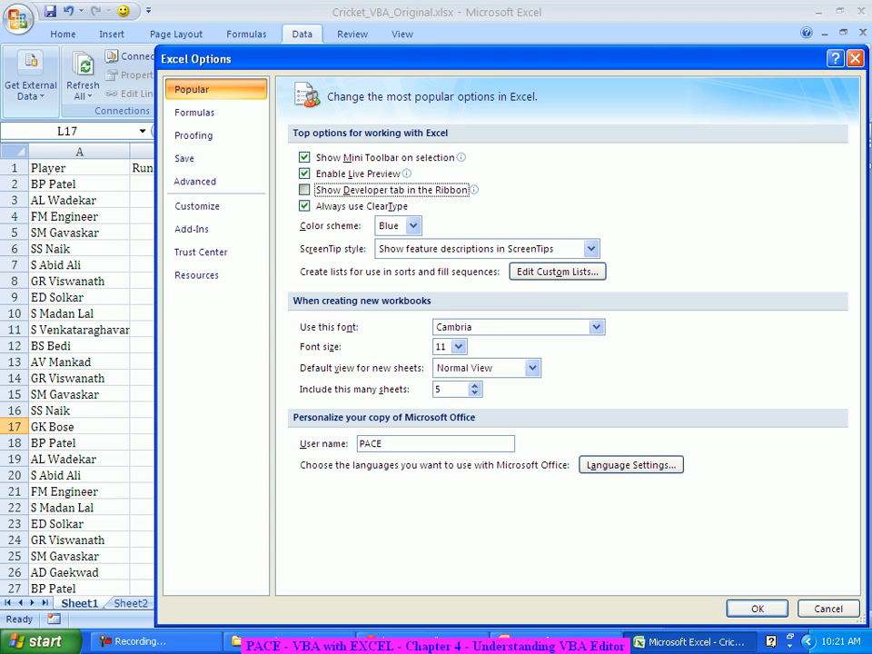
left_click(306, 191)
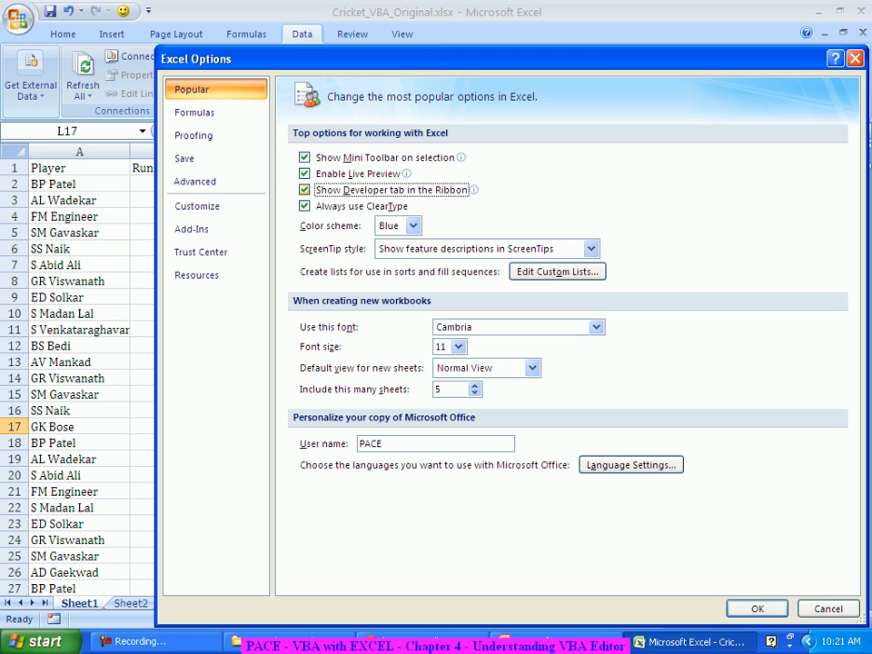
left_click(759, 606)
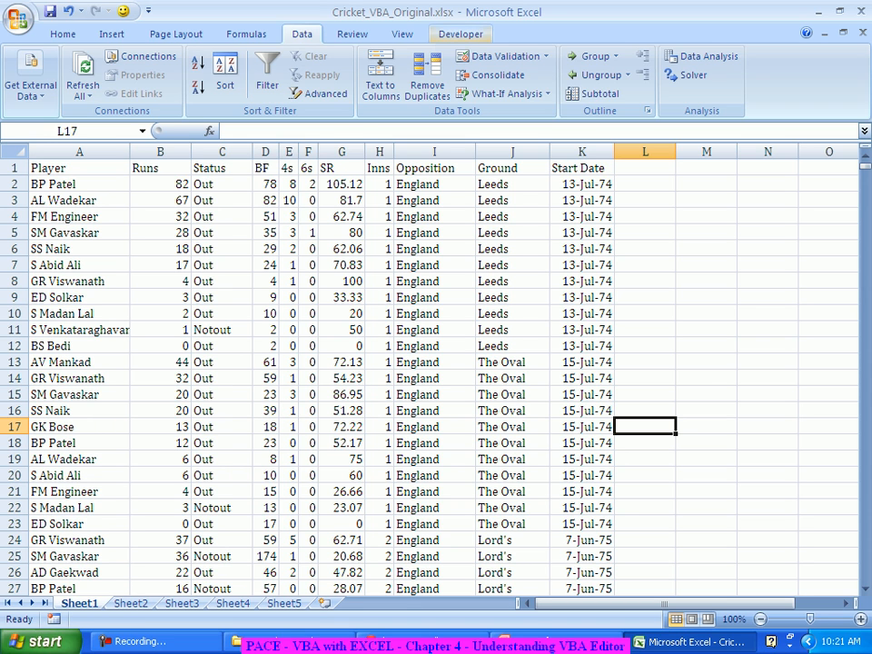
Show the Developer ribbon's Code group with Visual Basic, Macros and Record Macro.
left_click(462, 33)
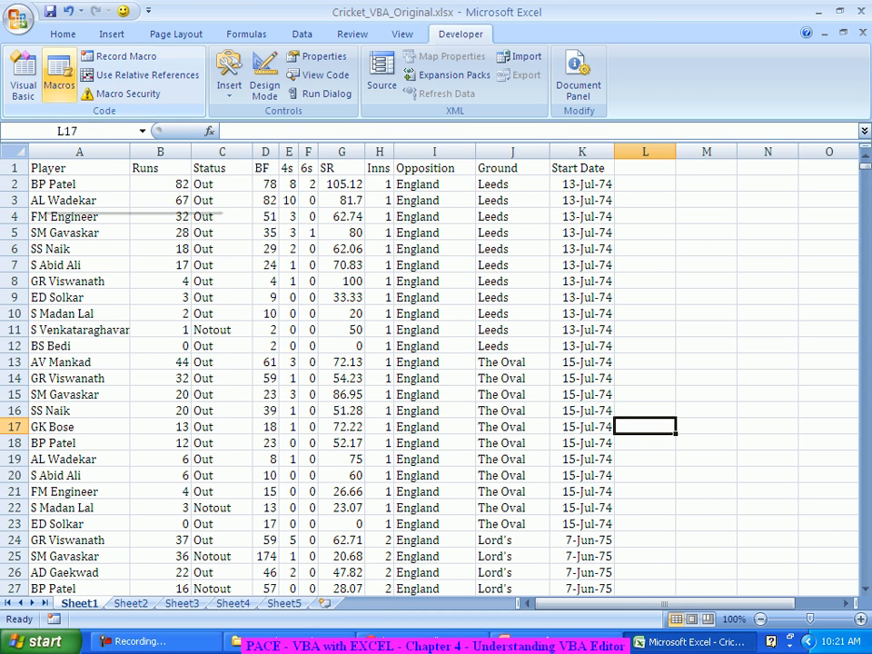
mouse_move(56, 80)
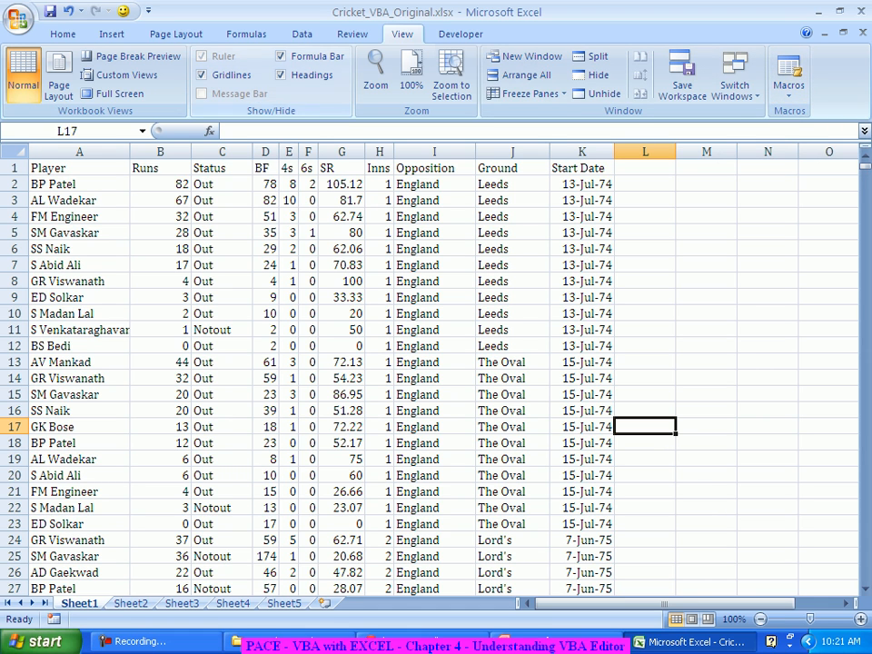
left_click(460, 33)
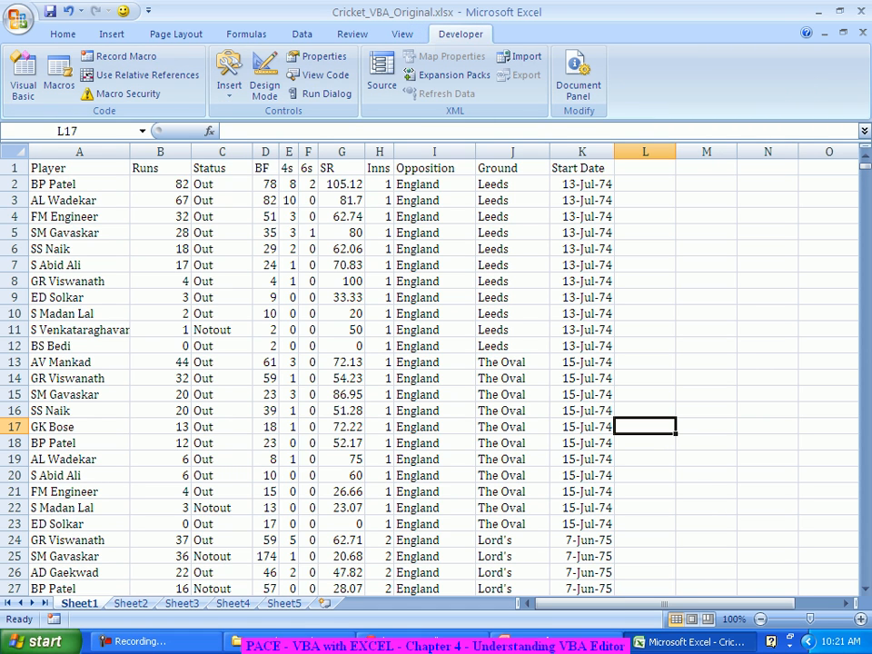
mouse_move(53, 77)
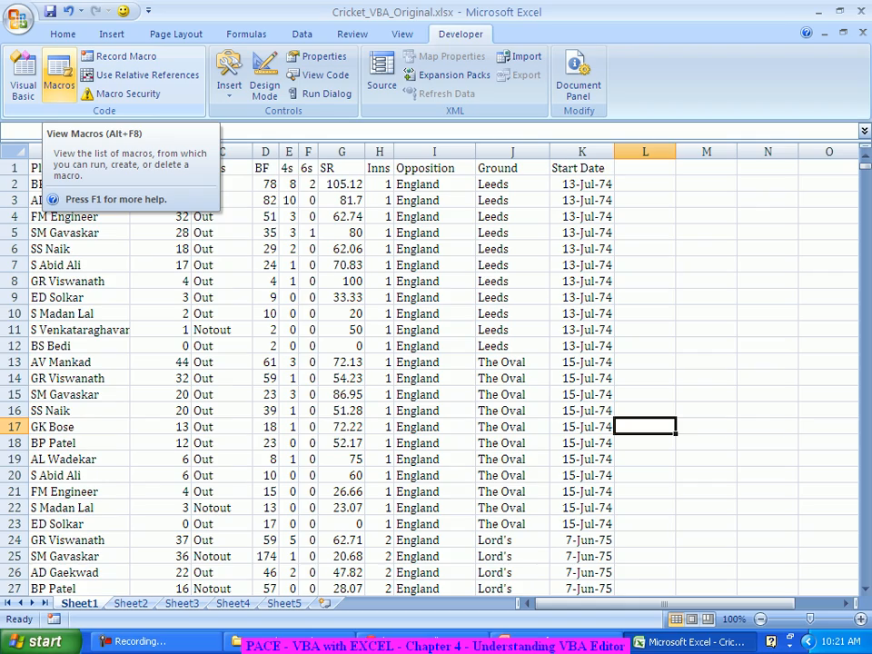